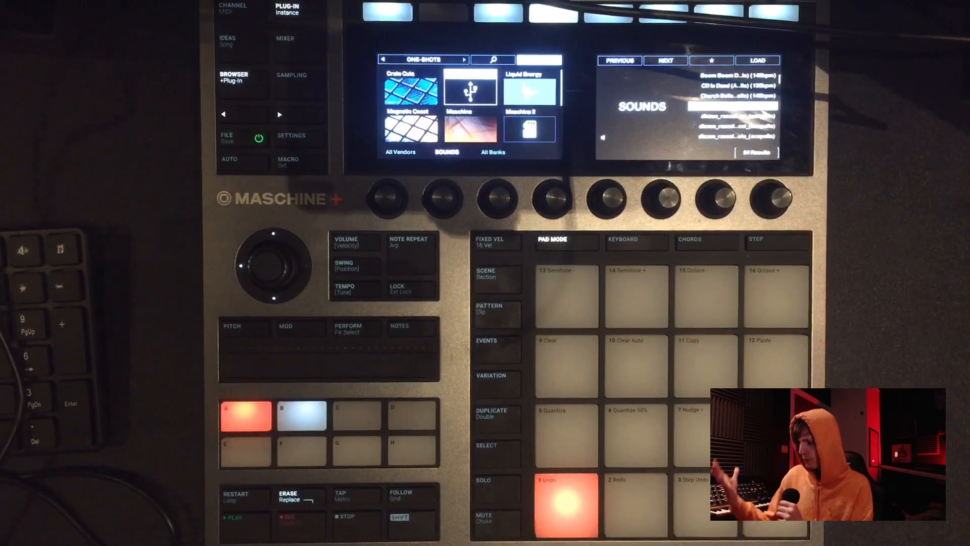
- Load 'Discorda - Rhyme On (Acapella)' into a Sampler and view its voice settings (polyphony 1)
{"action": "left_click", "coordinate": [292, 77]}
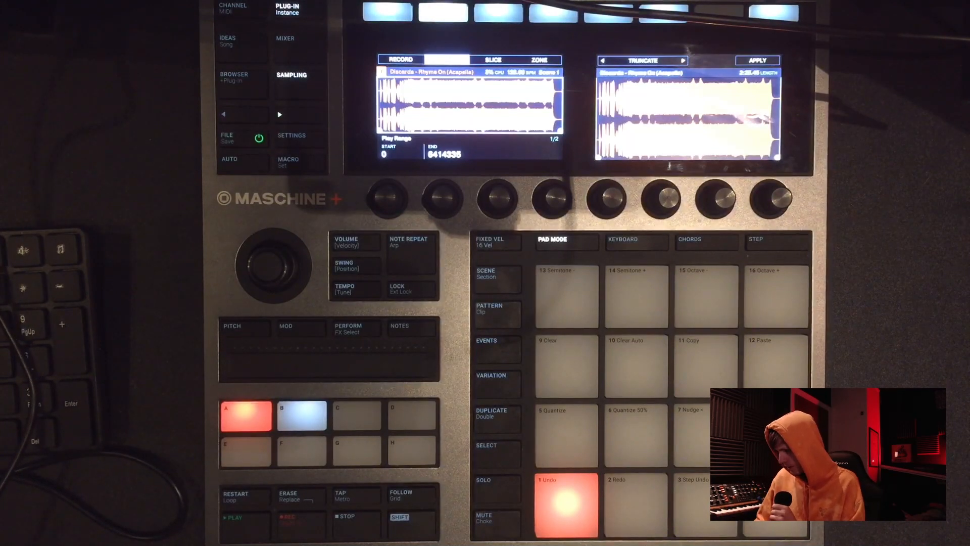
{"action": "left_click", "coordinate": [234, 77]}
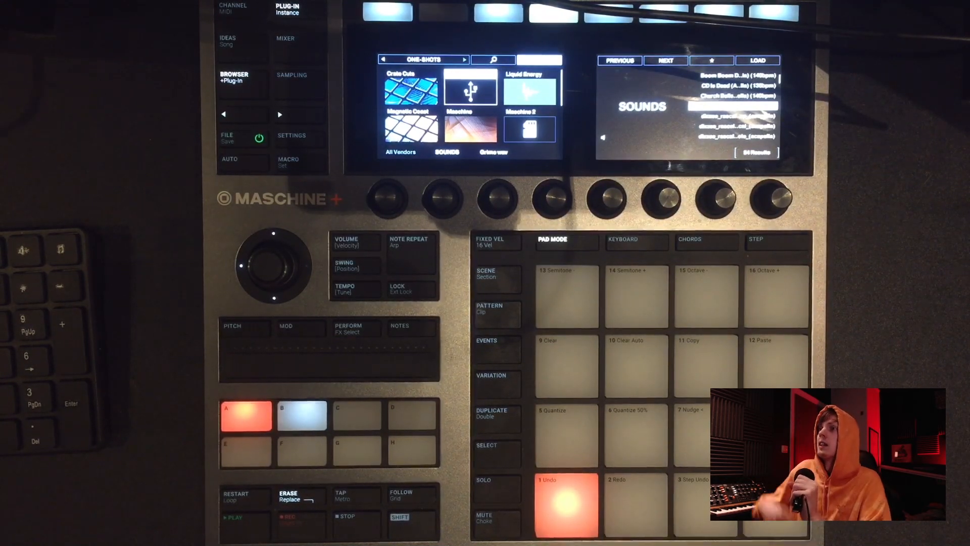
{"action": "left_click", "coordinate": [291, 75]}
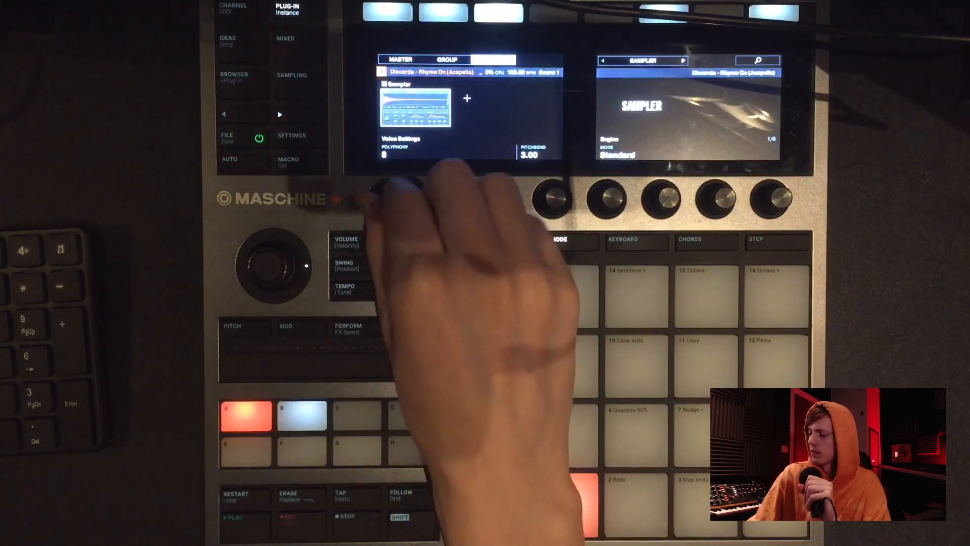
{"action": "left_click", "coordinate": [636, 240]}
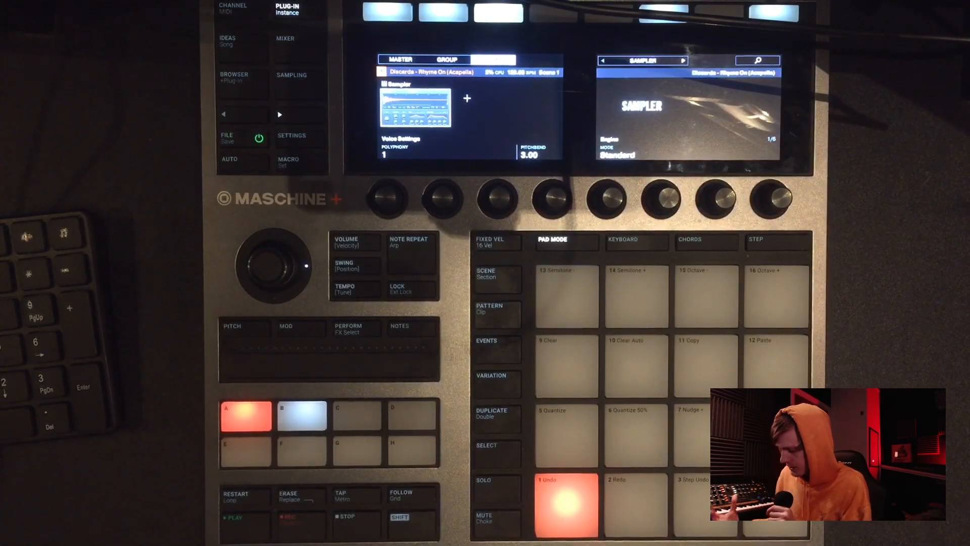
- Save the project with With Samples set to On, then bring up the Library settings
{"action": "left_click", "coordinate": [226, 137]}
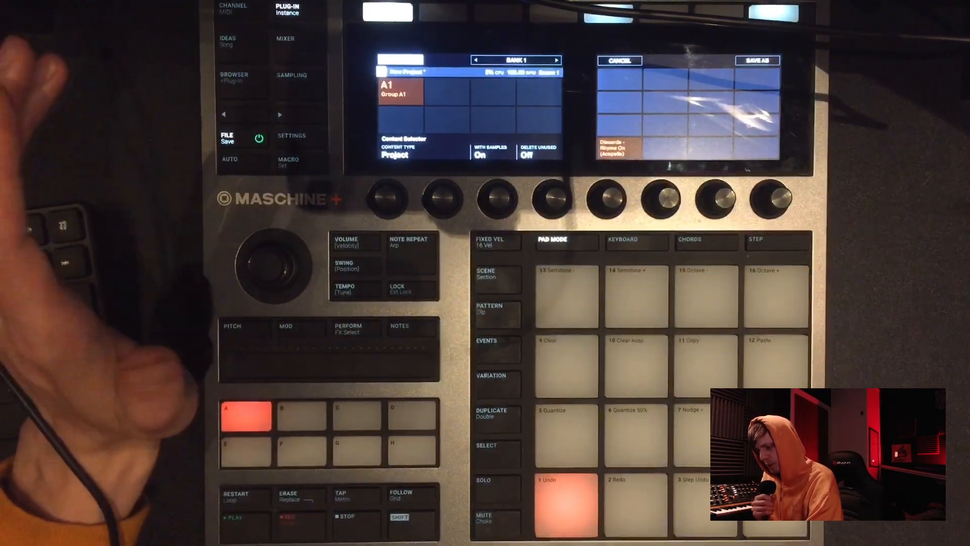
{"action": "mouse_move", "coordinate": [93, 217]}
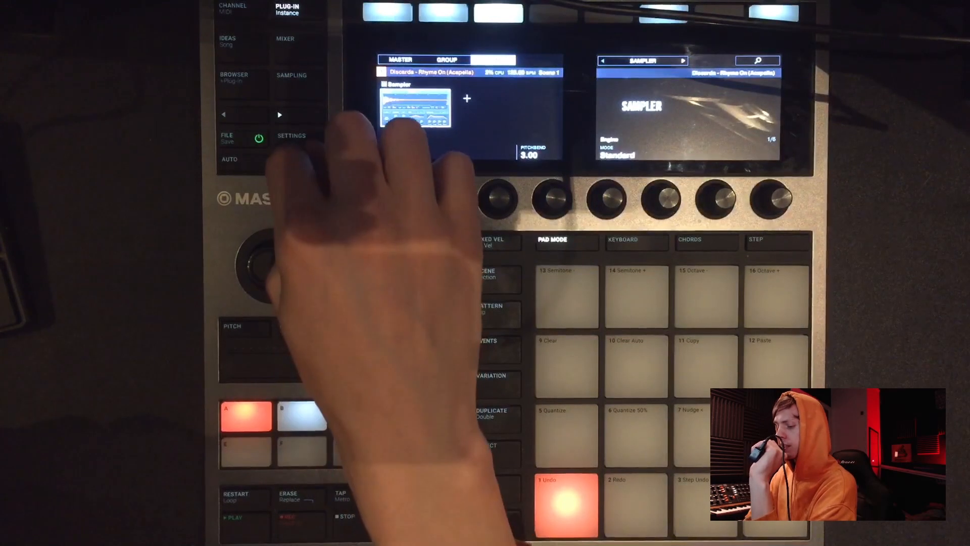
{"action": "left_click", "coordinate": [292, 135]}
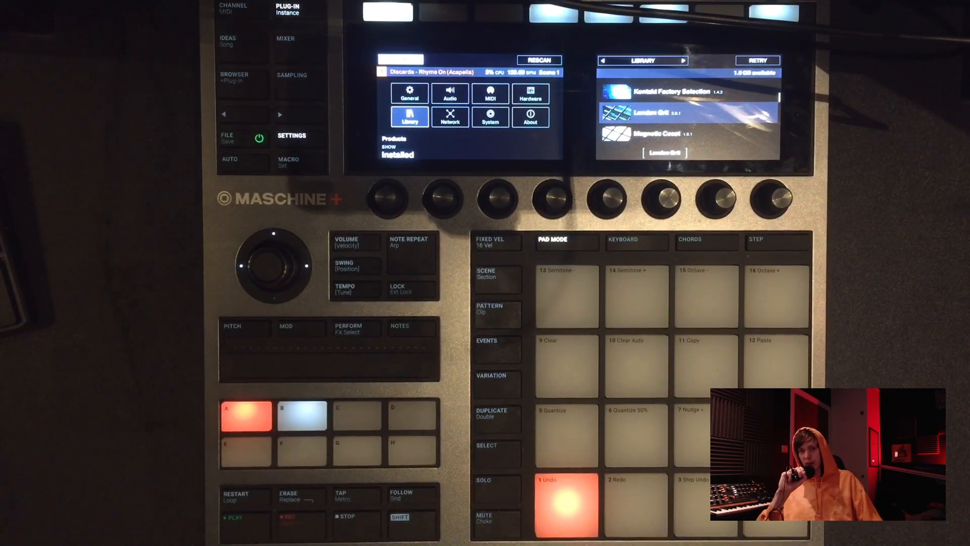
- Open Ideas view showing eight groups, their patterns and a section on Scene 2
{"action": "left_click", "coordinate": [227, 138]}
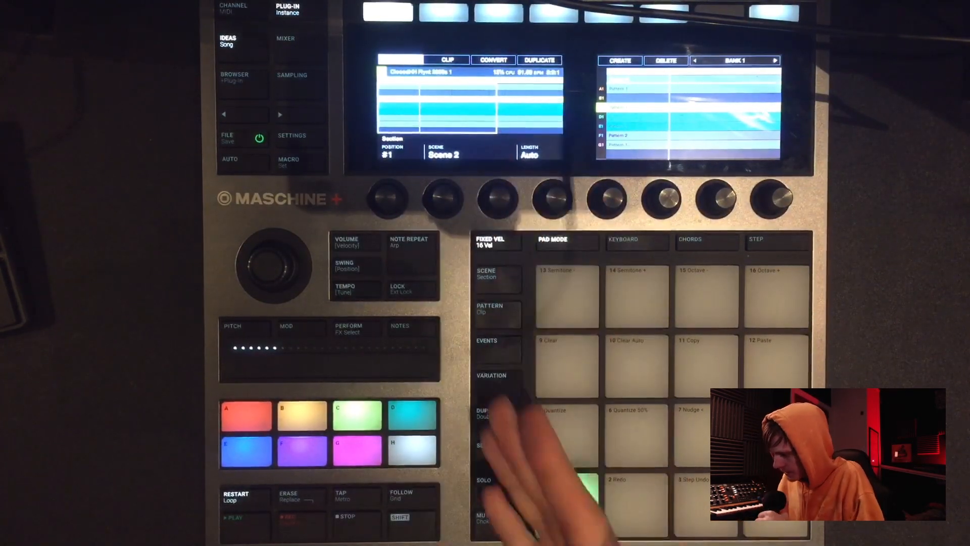
- Switch from patterns to clips to show Clip 1 starting at 0:1:1, two bars long
{"action": "left_click", "coordinate": [564, 503]}
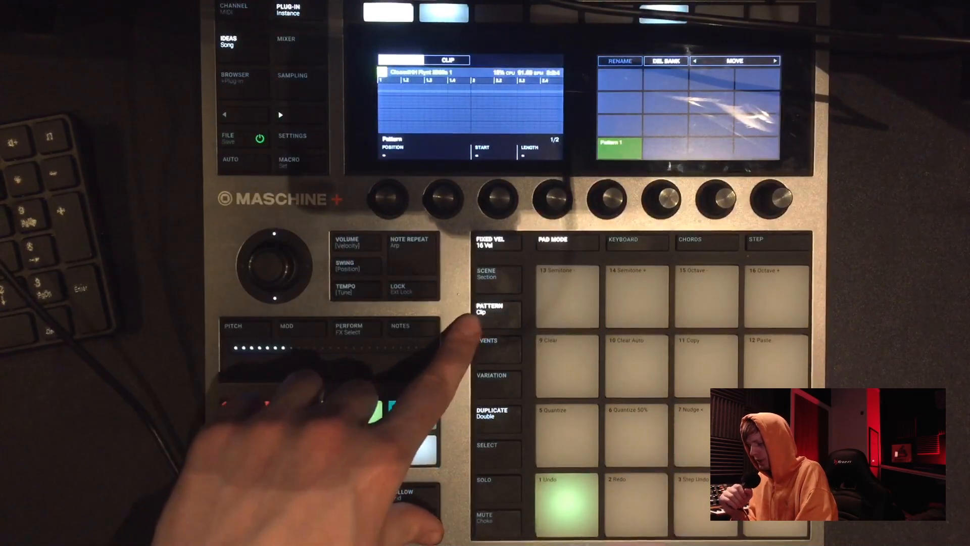
{"action": "left_click", "coordinate": [489, 308]}
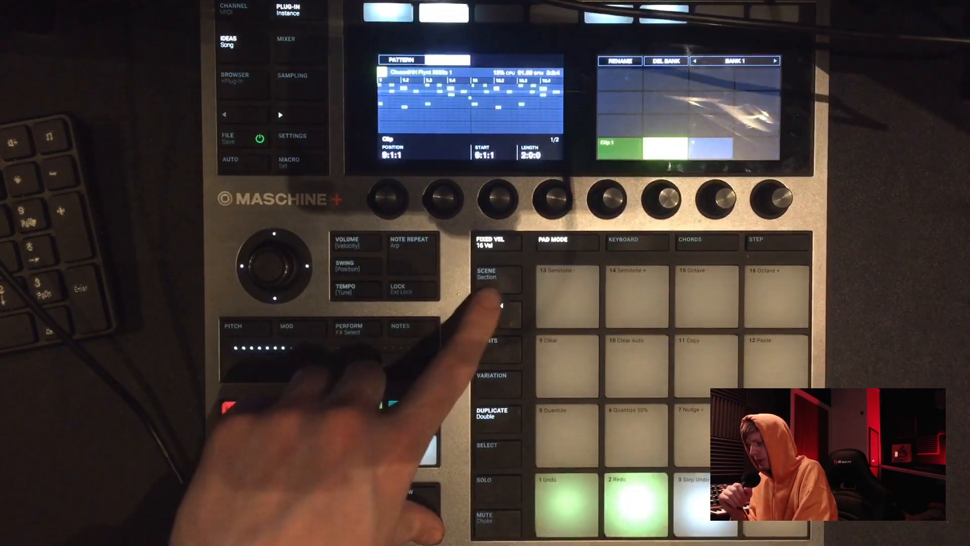